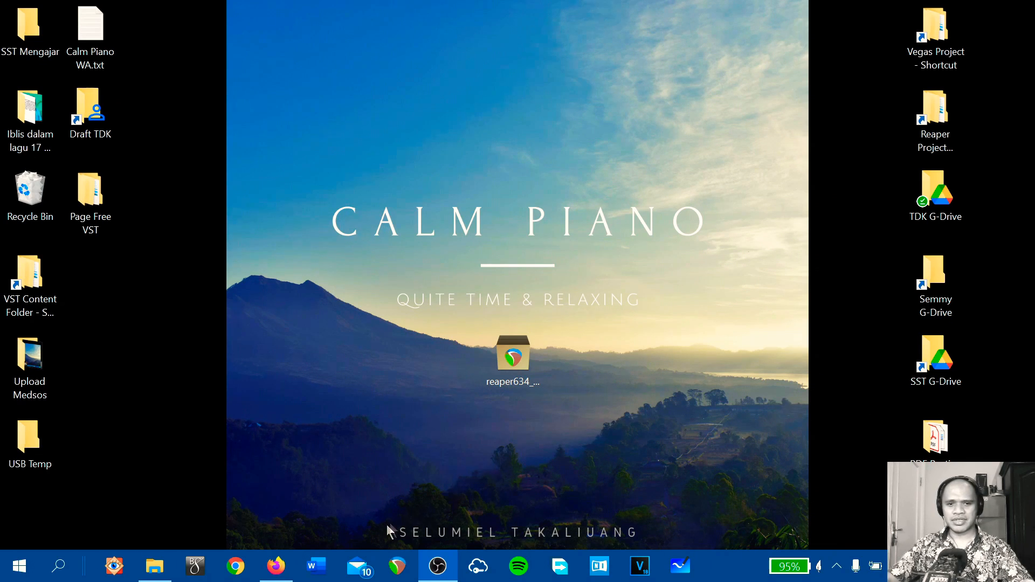
Step: In Firefox, go to REAPER's download page and open the Andersama/obs-asio GitHub search result
left_click(276, 566)
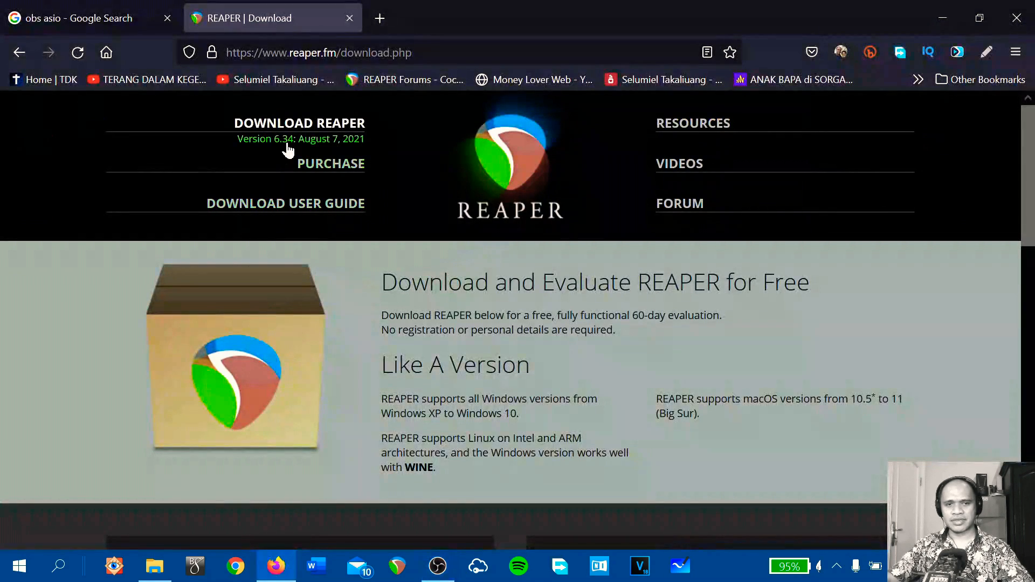
left_click(79, 18)
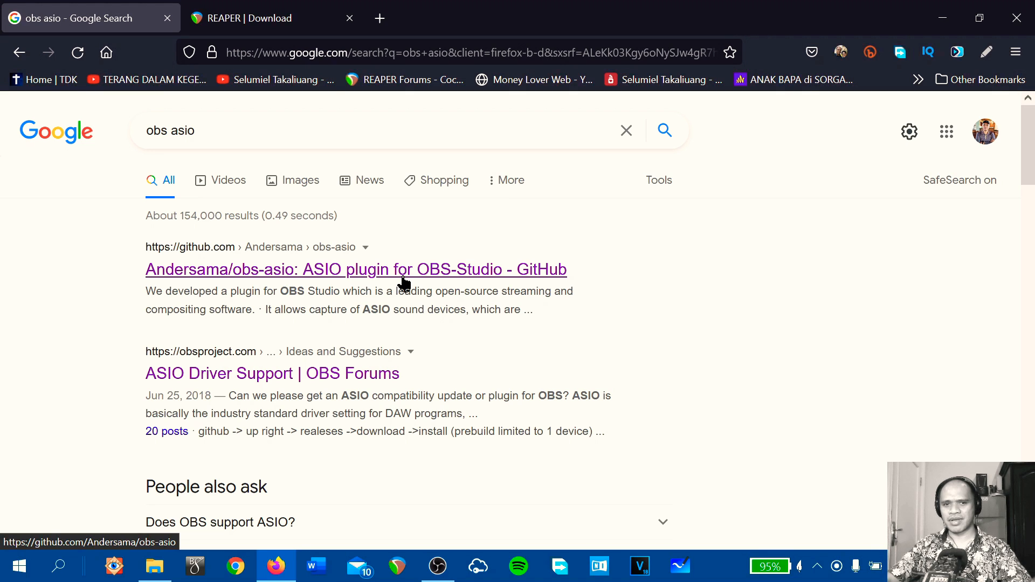
left_click(355, 270)
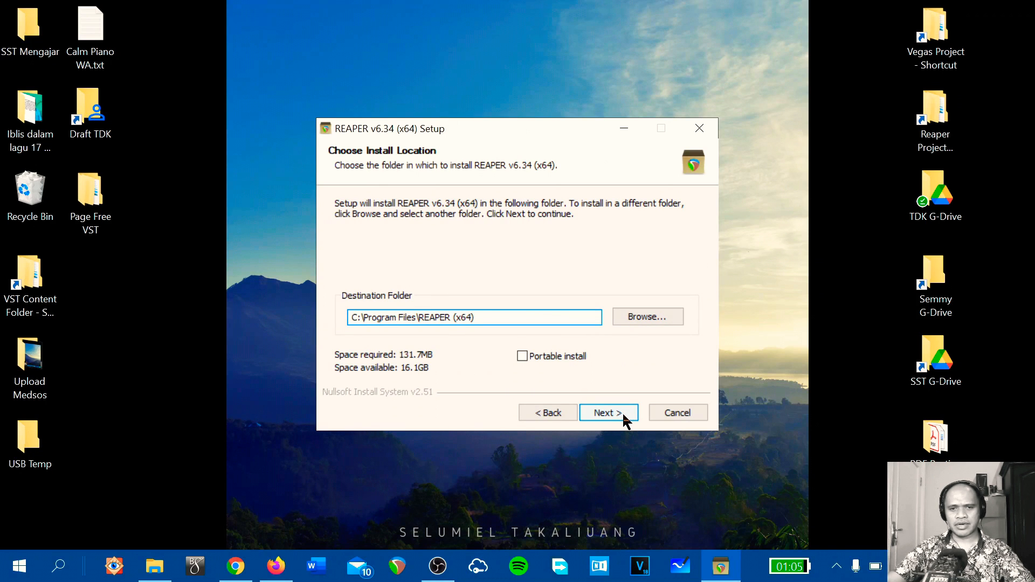
Step: Install REAPER 6.34 to the default folder with the optional ReaRoute ASIO driver included
left_click(607, 412)
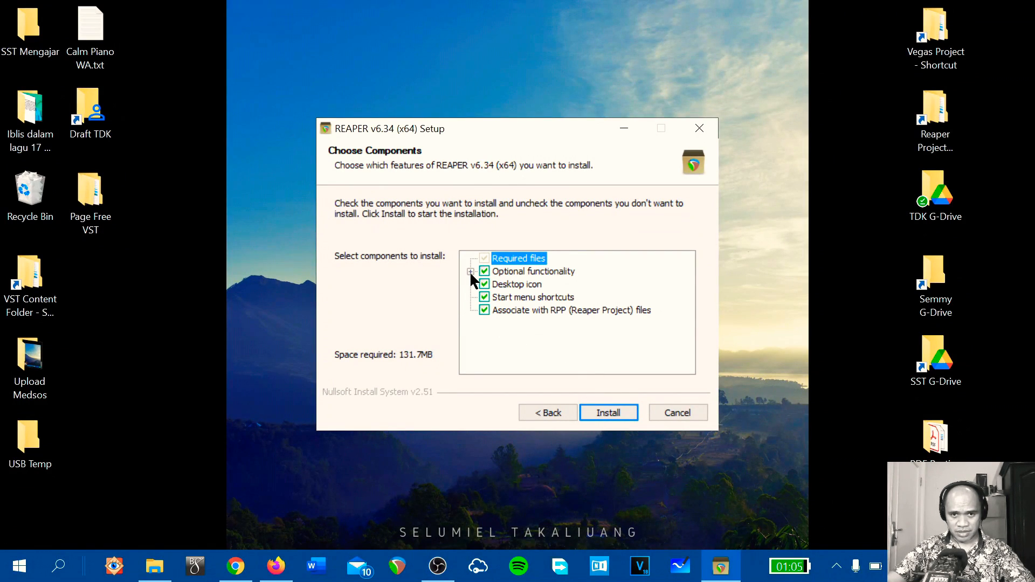
left_click(471, 271)
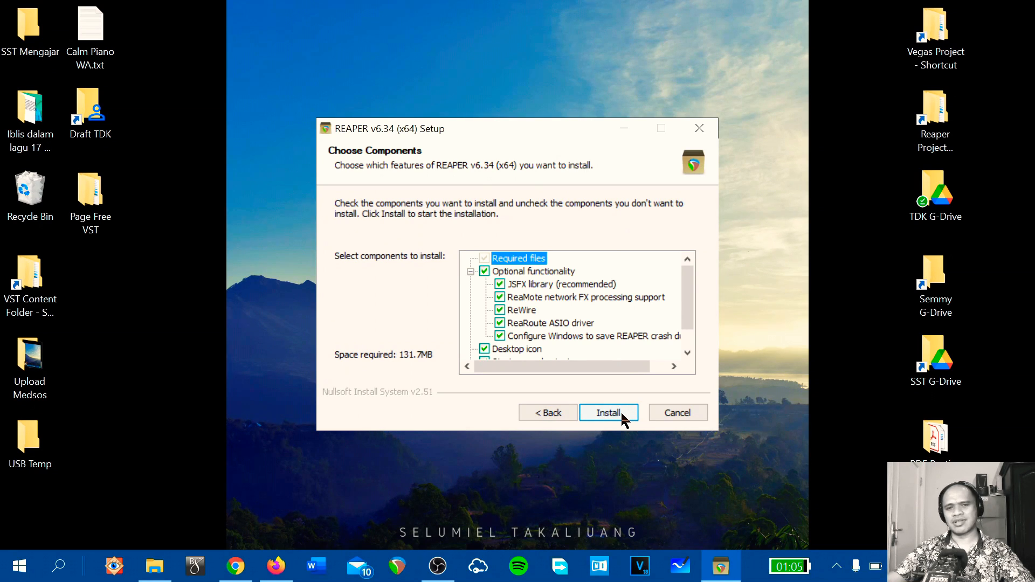
left_click(436, 565)
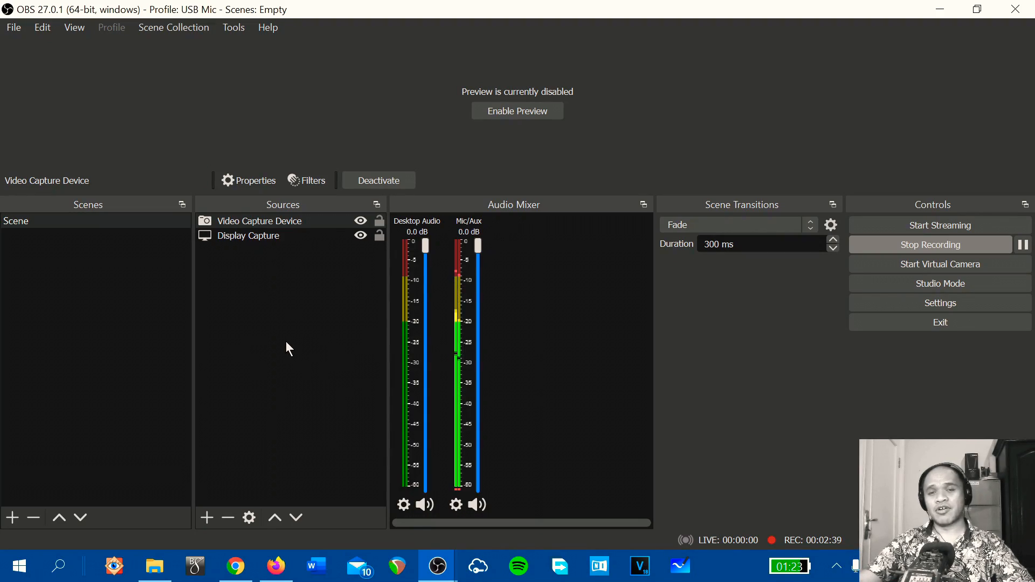
mouse_move(294, 431)
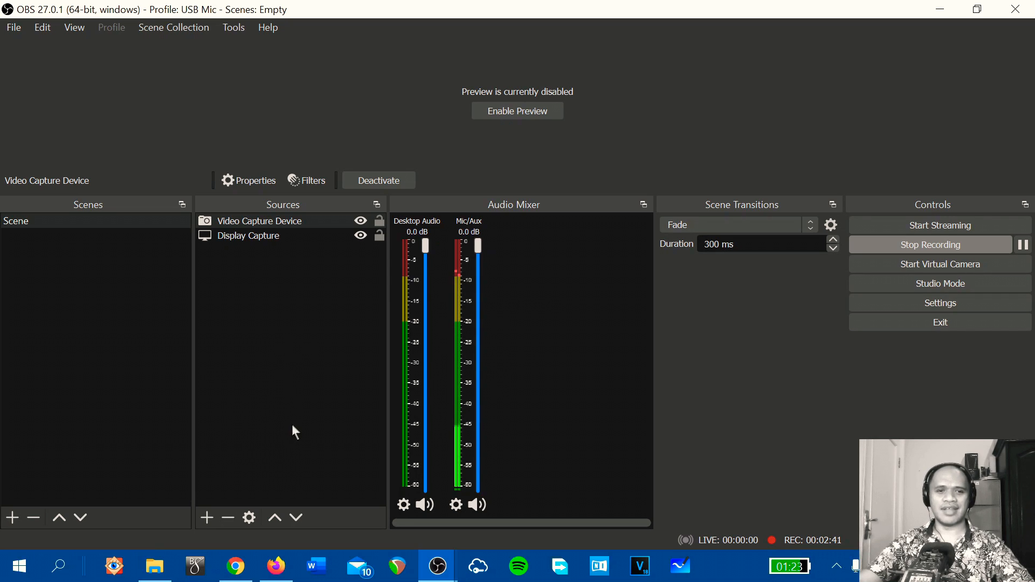
mouse_move(206, 518)
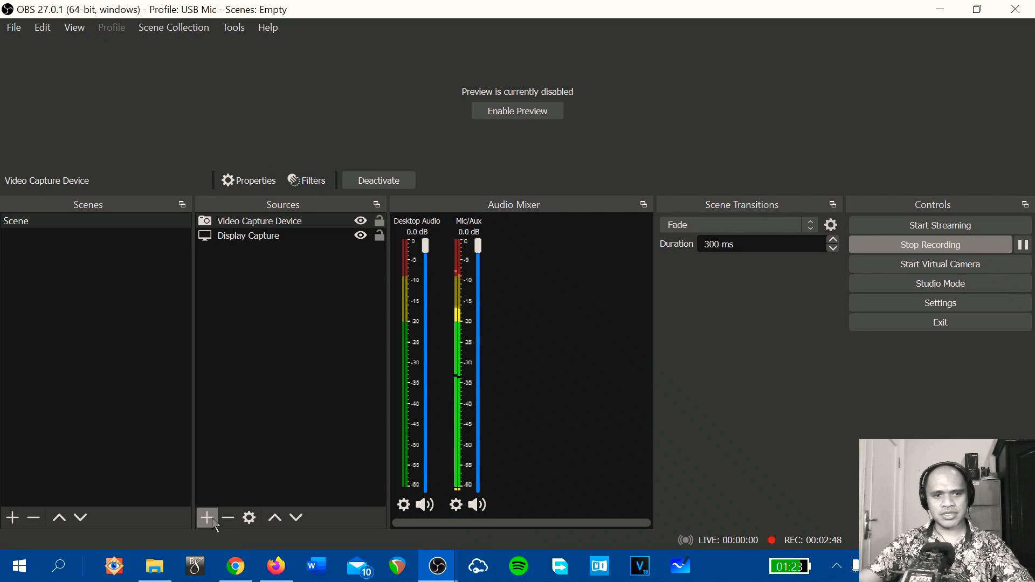
Step: Create an ASIO Input Capture source named 'Reaper' in the current scene
left_click(206, 518)
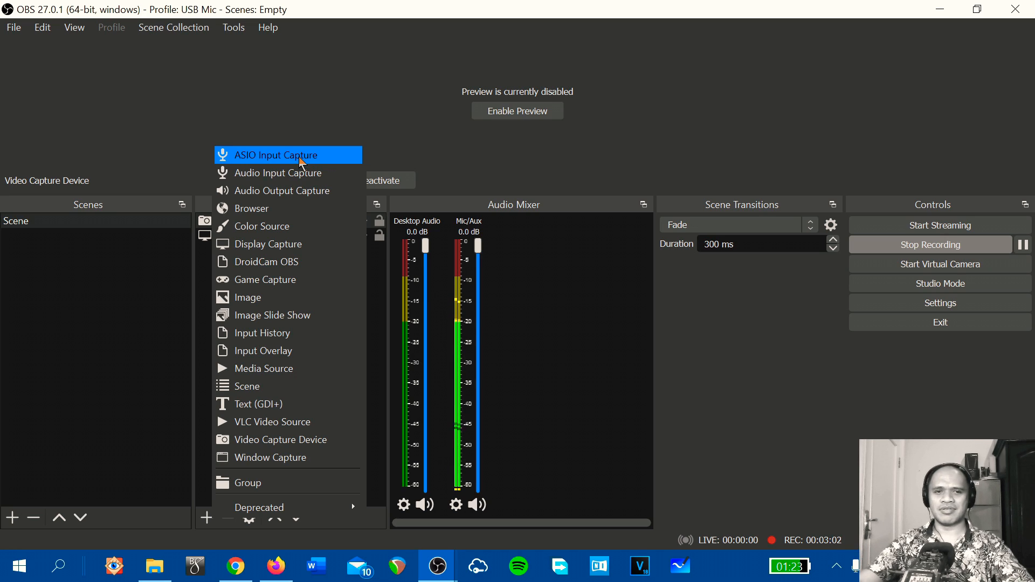
left_click(276, 155)
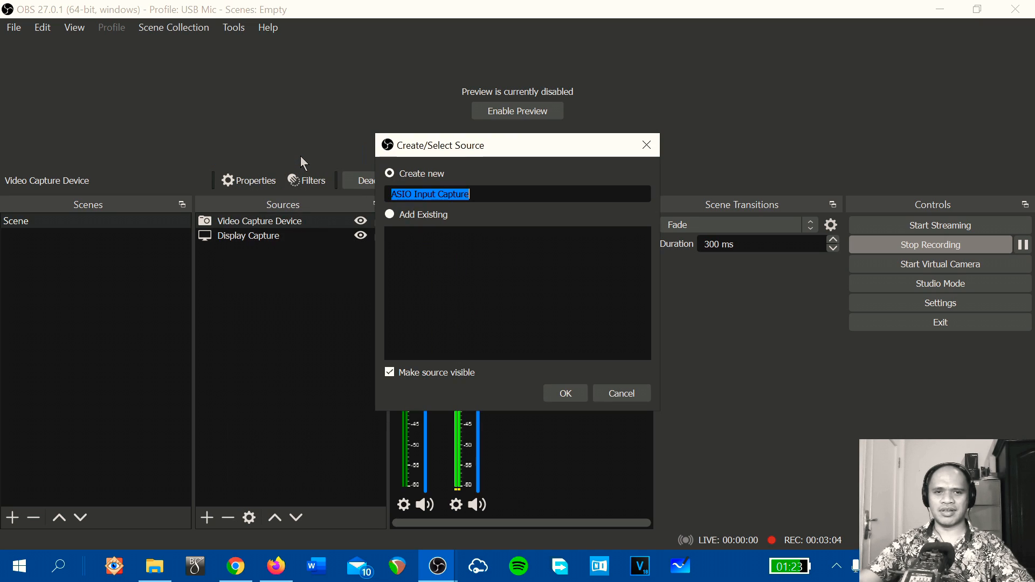
mouse_move(421, 210)
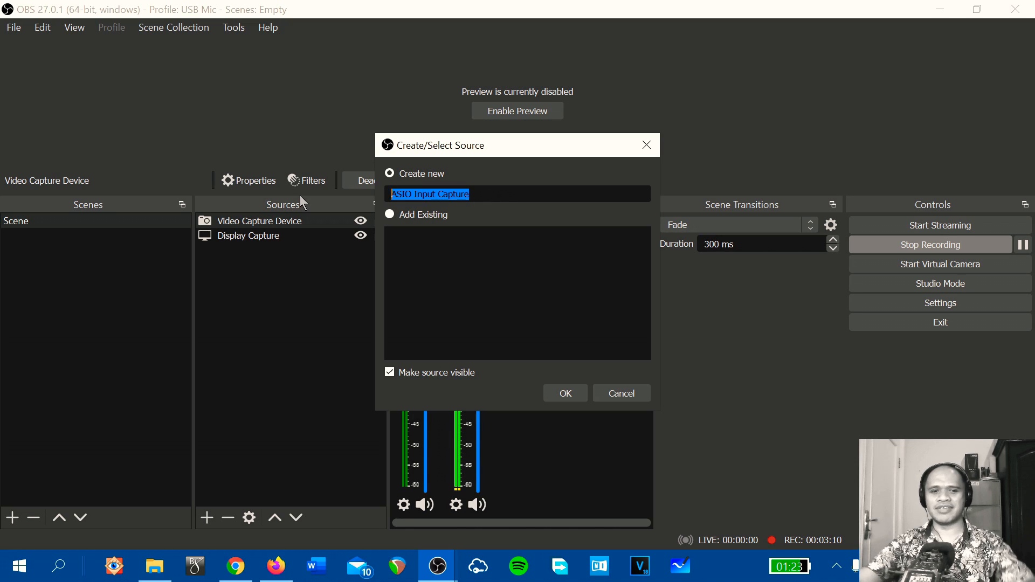
type("Reaper")
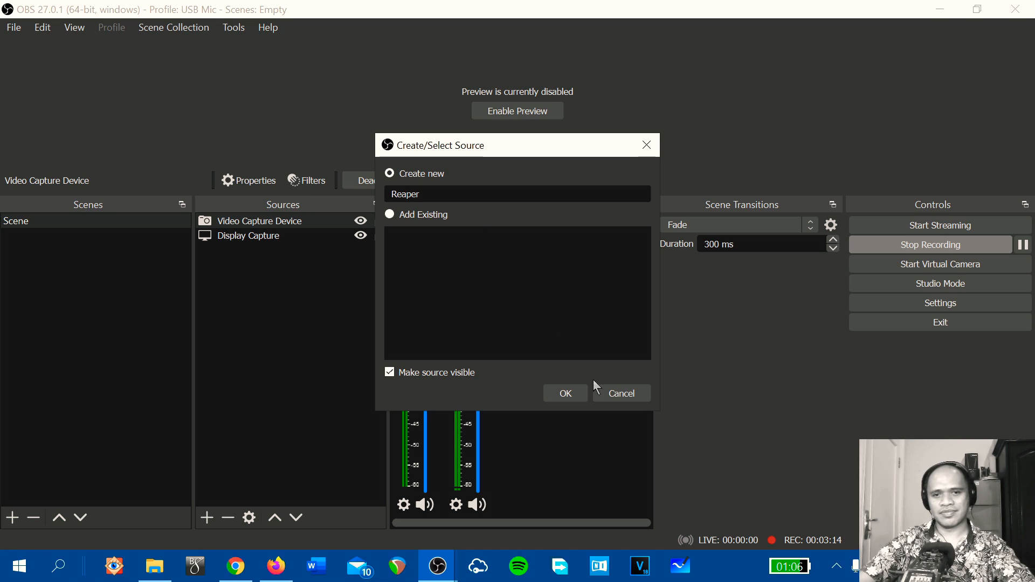
left_click(565, 393)
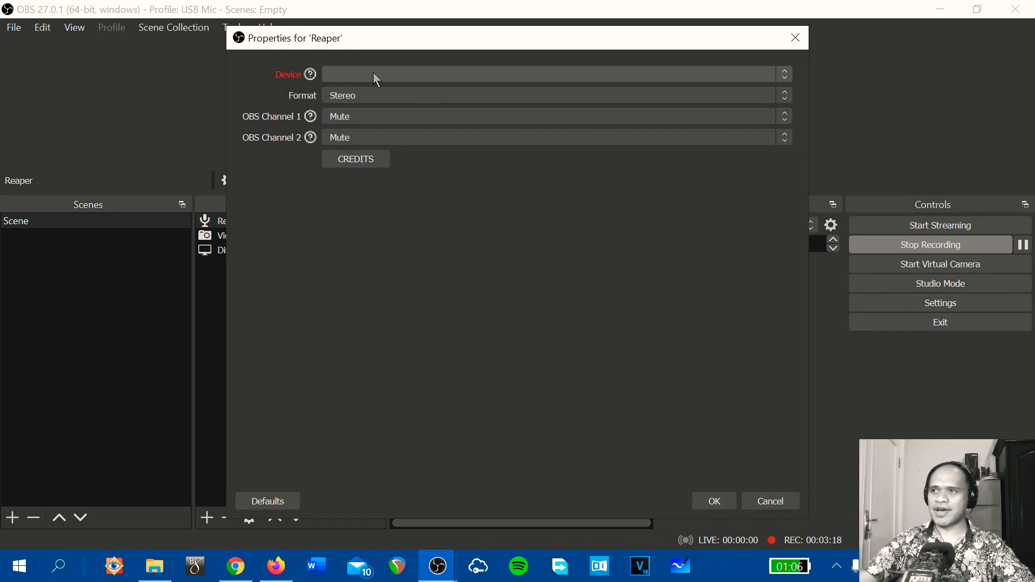
Step: Set the Reaper source to ReaRoute ASIO (x64), channel 1 REAPER=>CLIENT 1, channel 2 a ReaRoute client
left_click(554, 74)
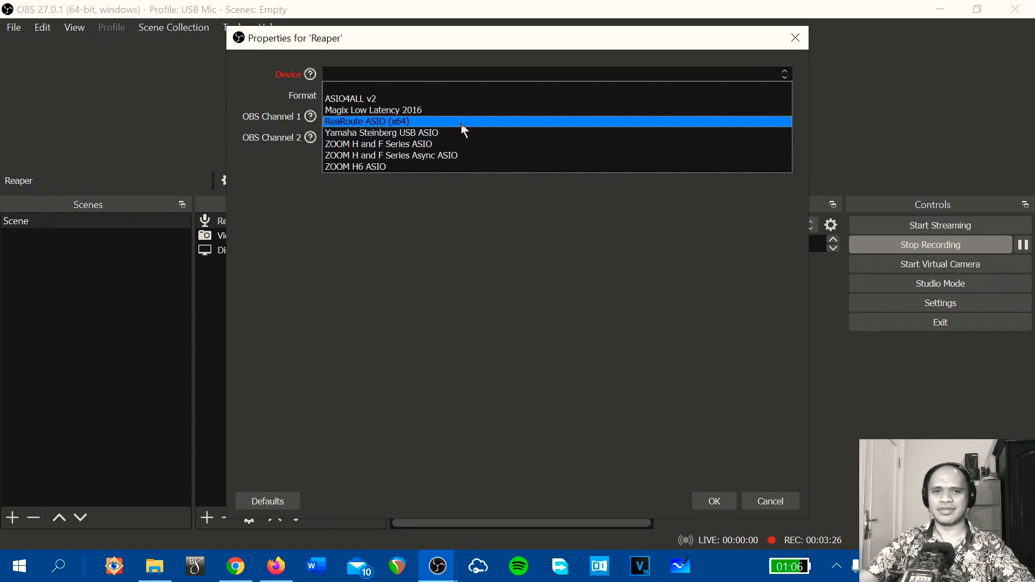
left_click(367, 121)
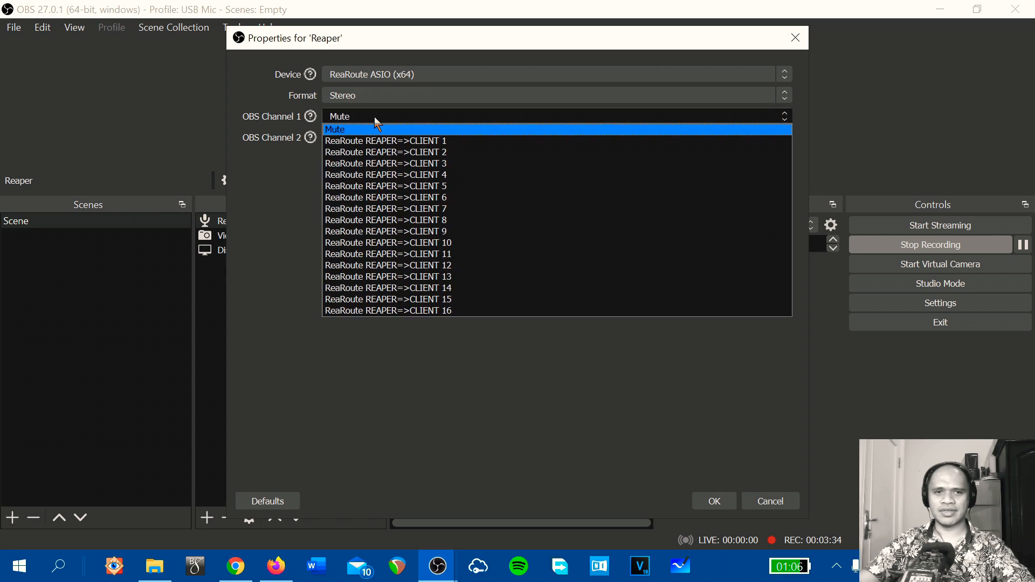
left_click(385, 141)
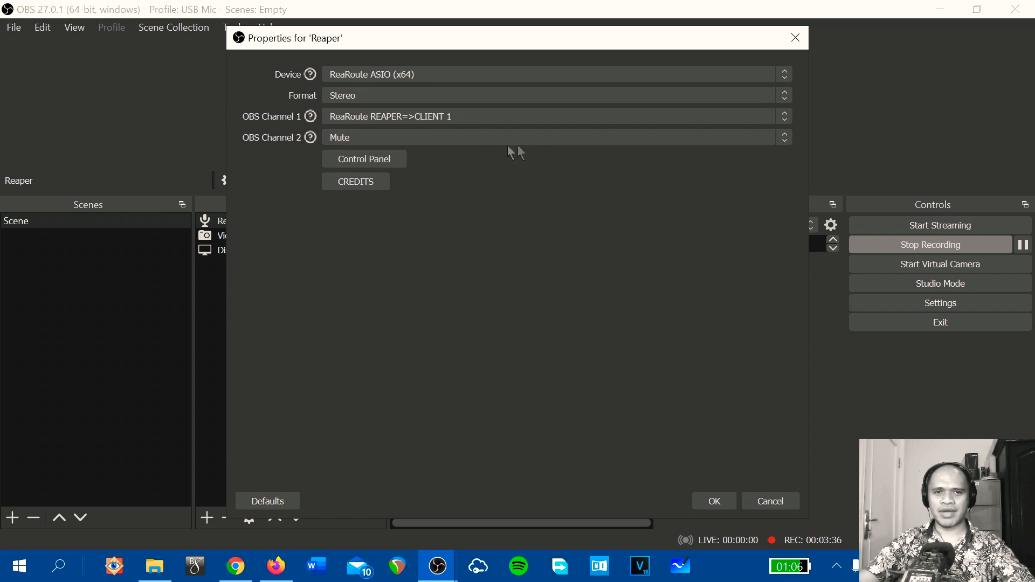
left_click(554, 136)
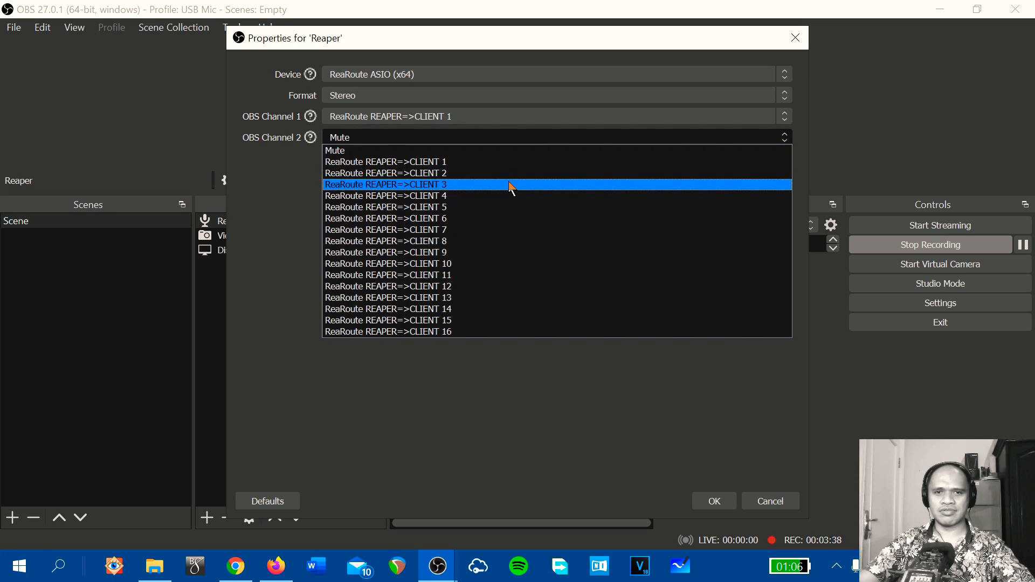
left_click(385, 173)
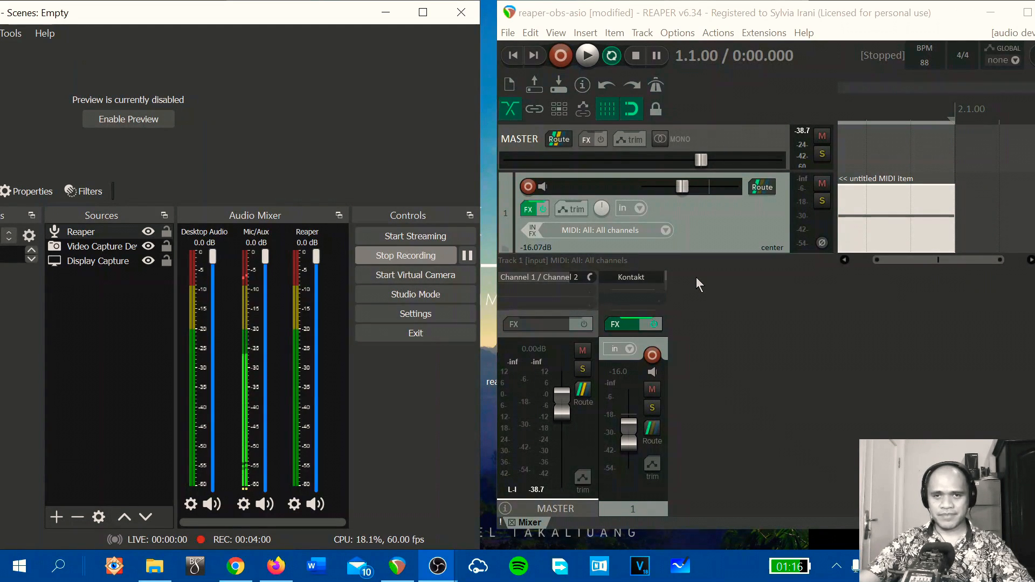
mouse_move(720, 235)
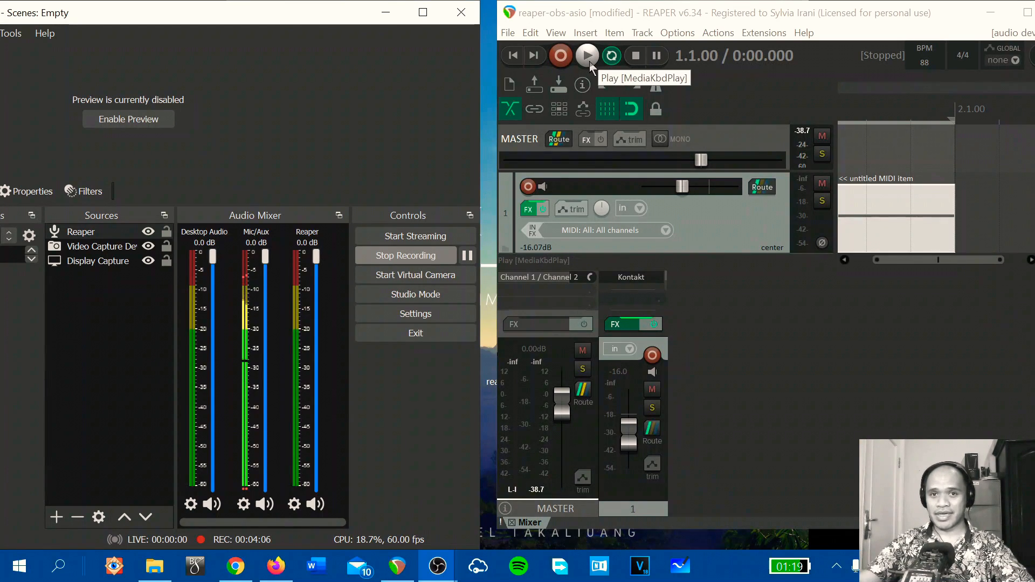
Step: Play and then stop the REAPER project to confirm signal reaches the master track
left_click(586, 55)
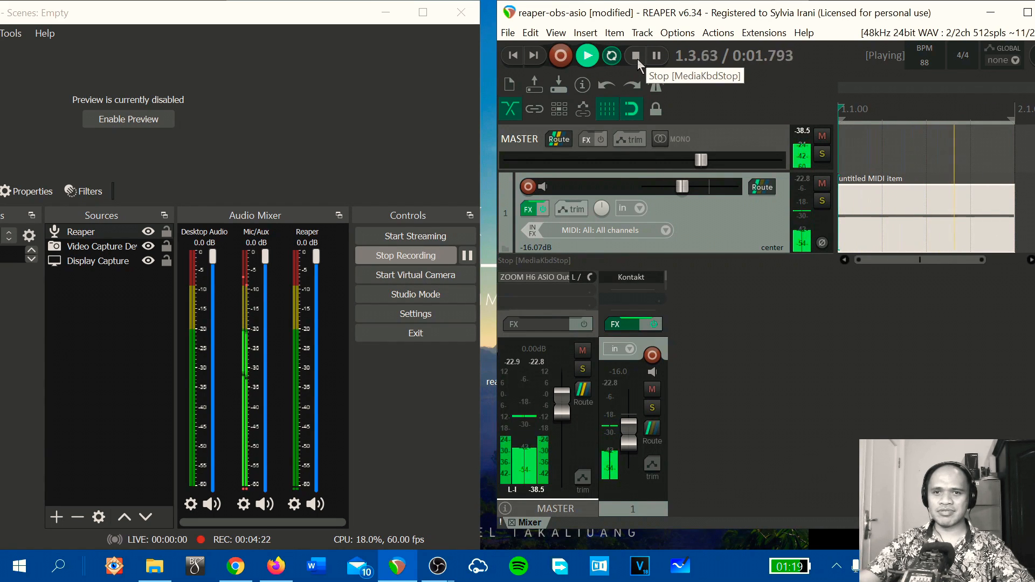
left_click(635, 56)
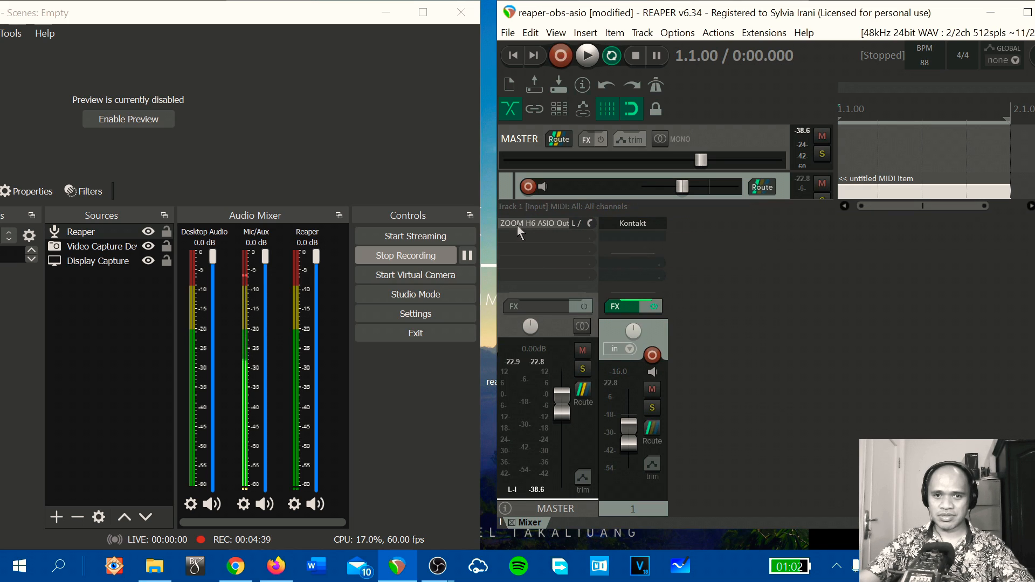
mouse_move(542, 223)
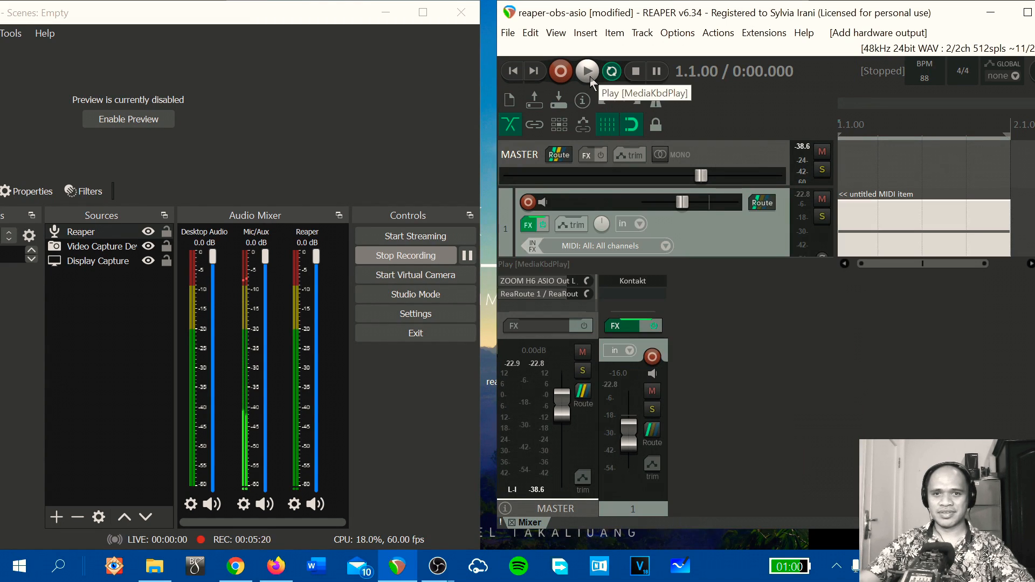
Step: Test-play the project, drag track 1's fader to about -14.2 dB, then stop playback
left_click(587, 71)
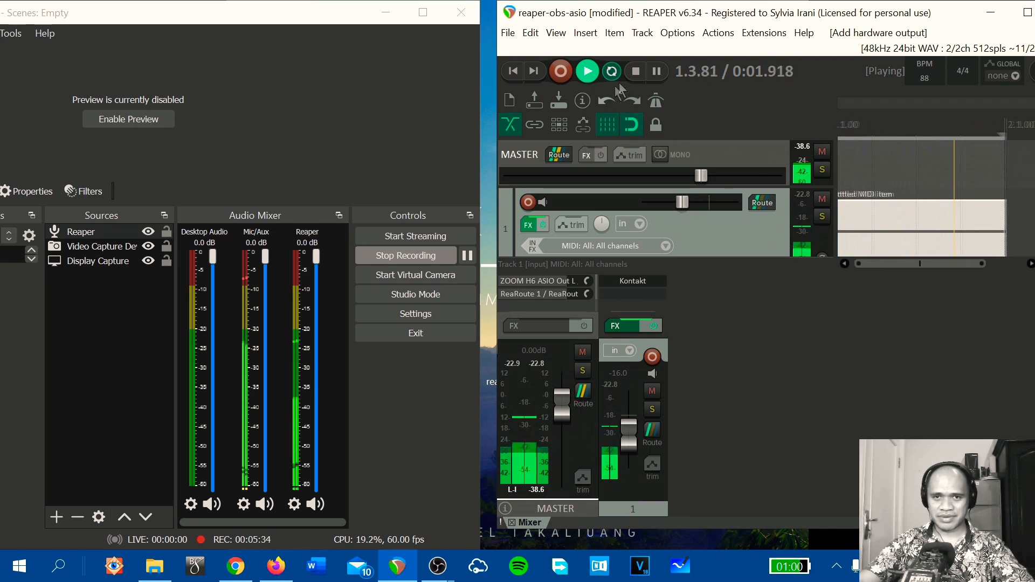
left_click(635, 72)
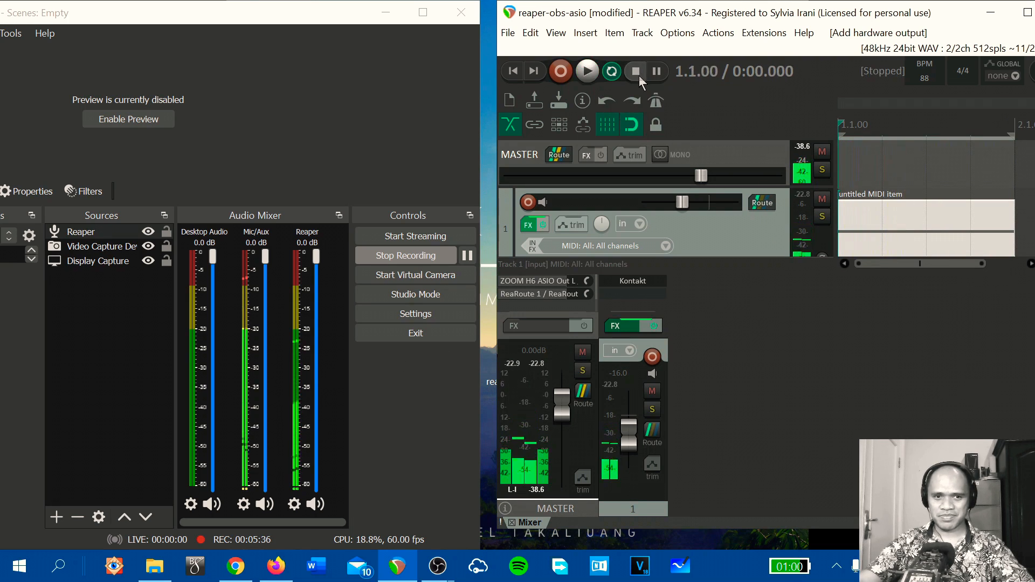
mouse_move(635, 71)
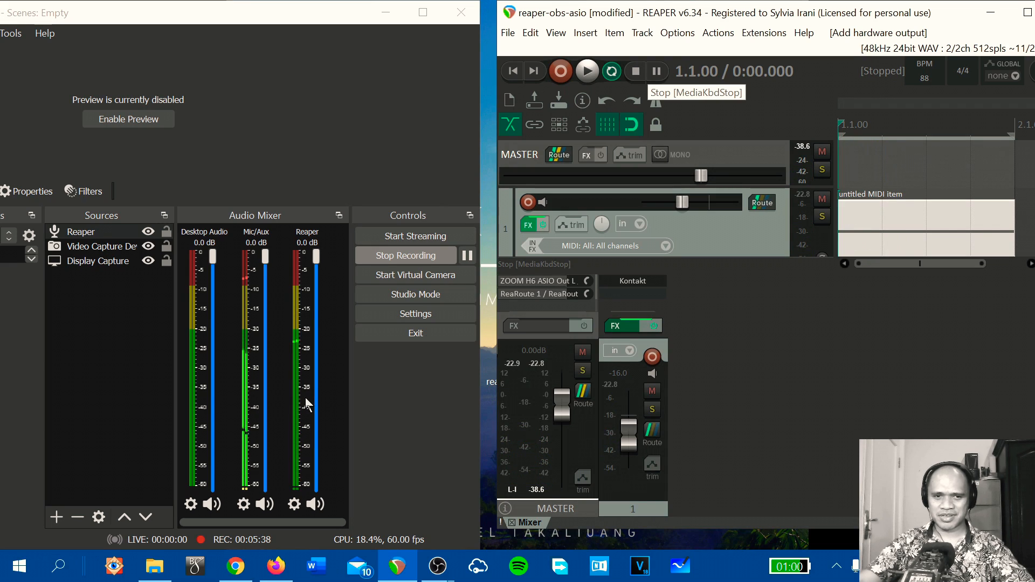
mouse_move(586, 71)
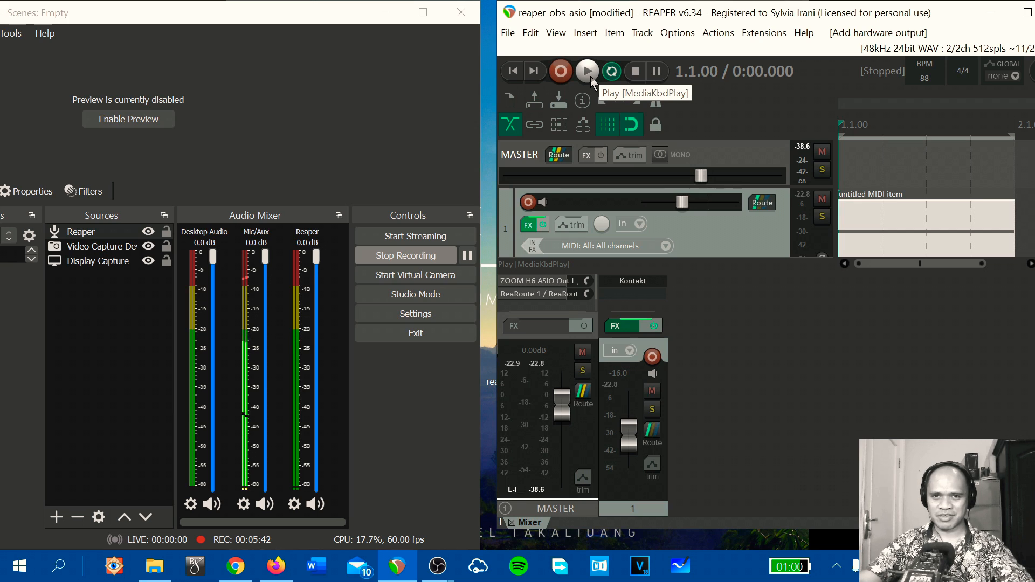
left_click(586, 71)
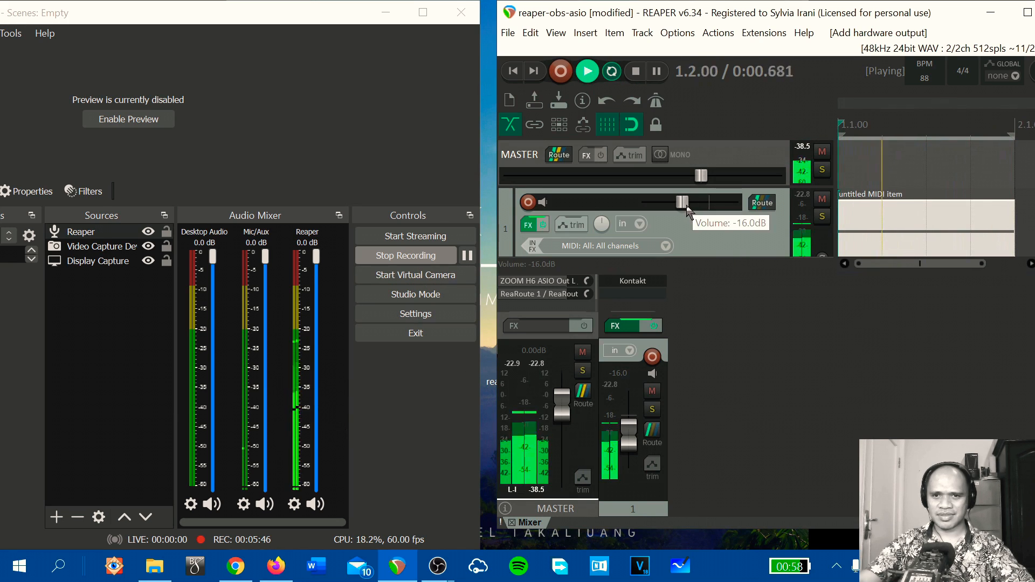
left_click_drag(683, 201, 680, 203)
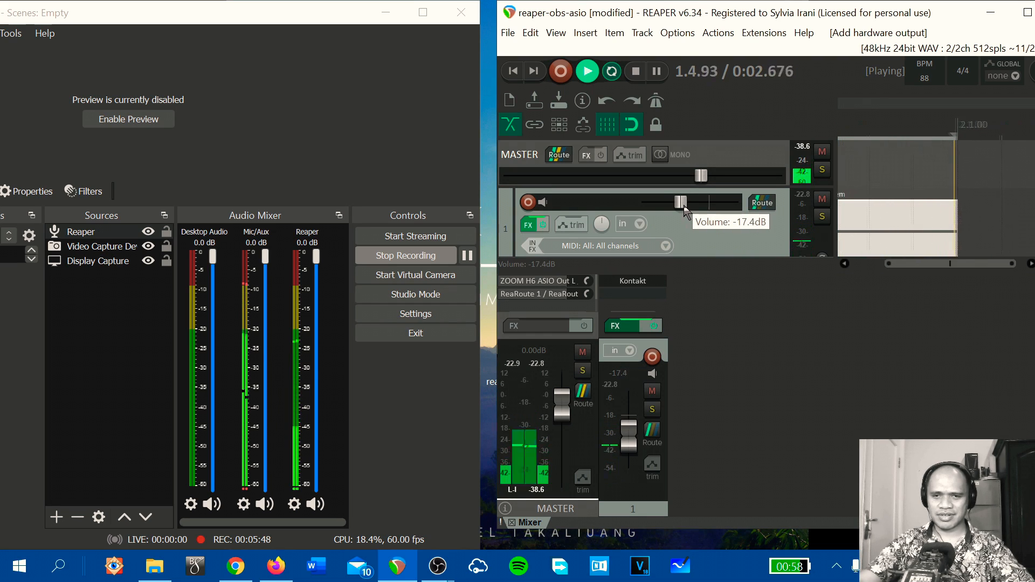
left_click_drag(680, 202, 667, 203)
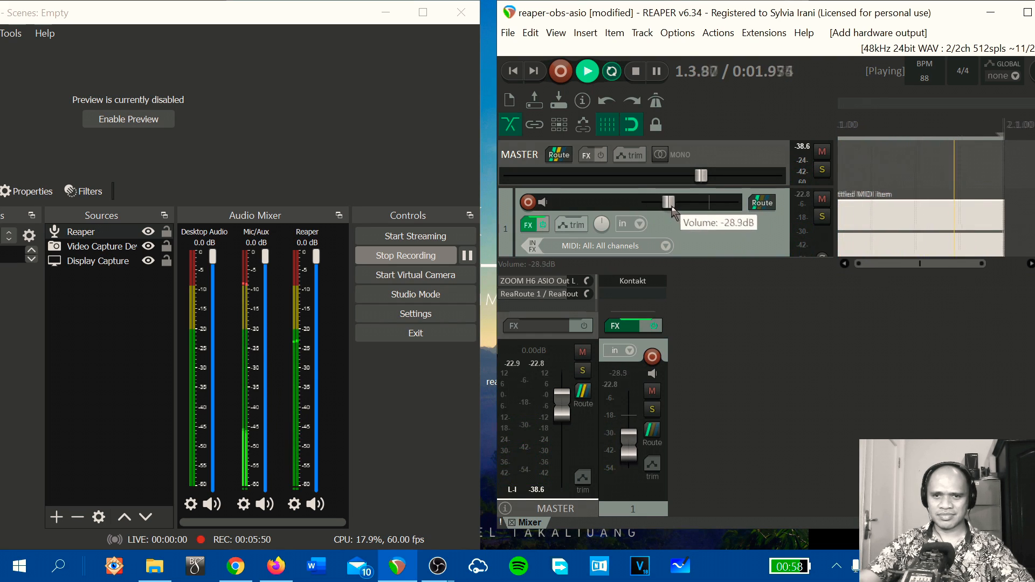
left_click_drag(665, 202, 700, 203)
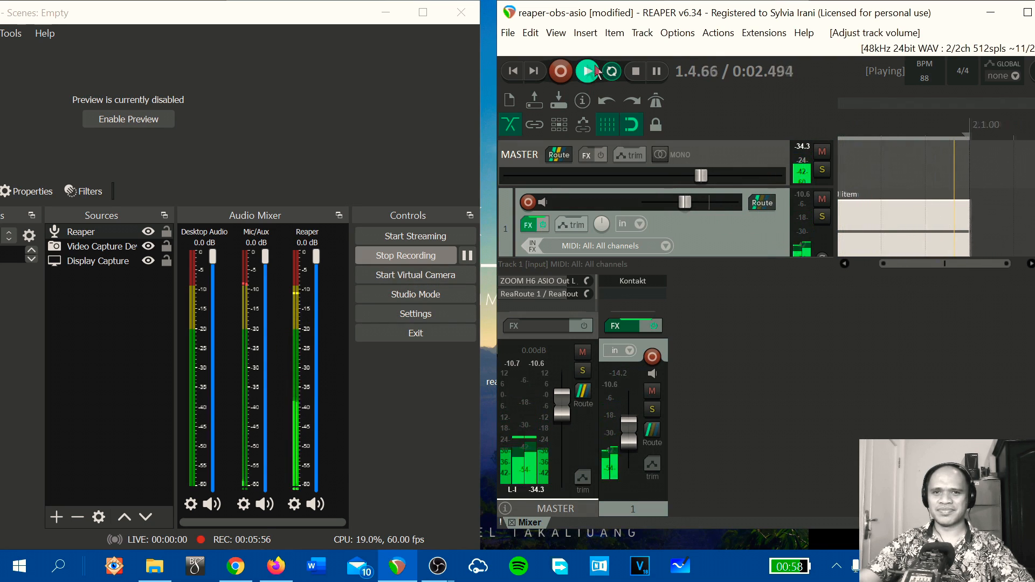
left_click(586, 71)
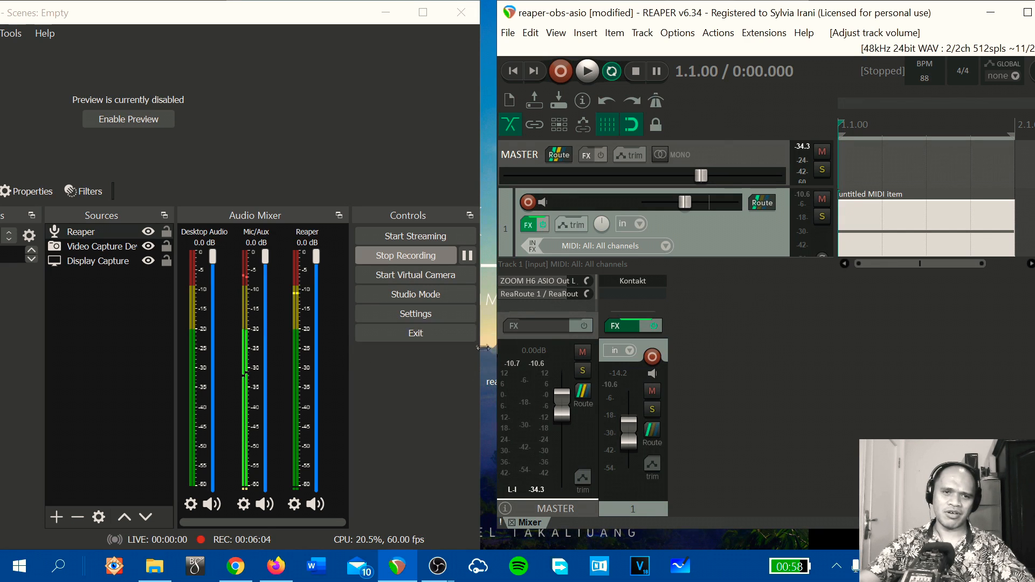
mouse_move(406, 397)
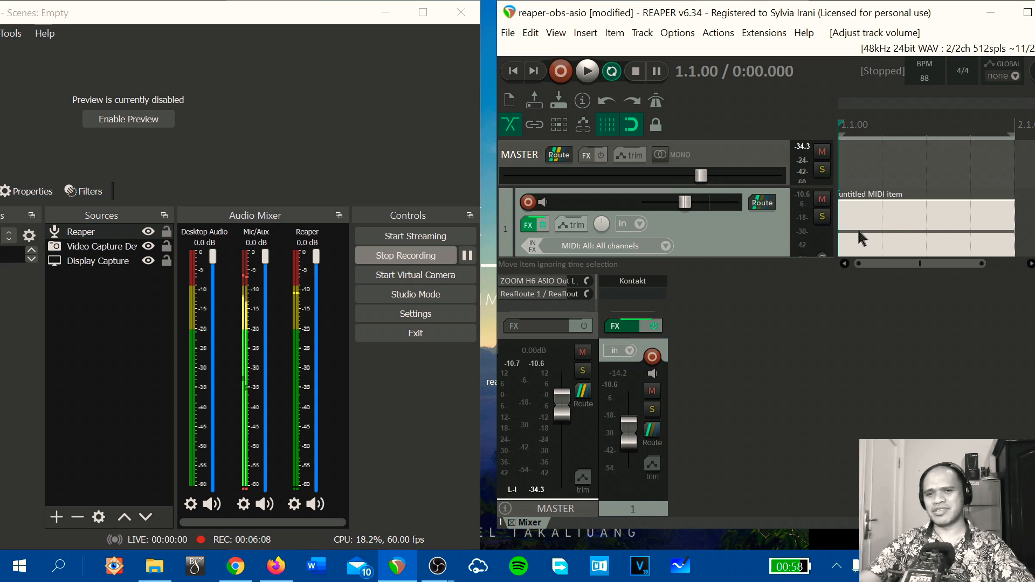
mouse_move(786, 268)
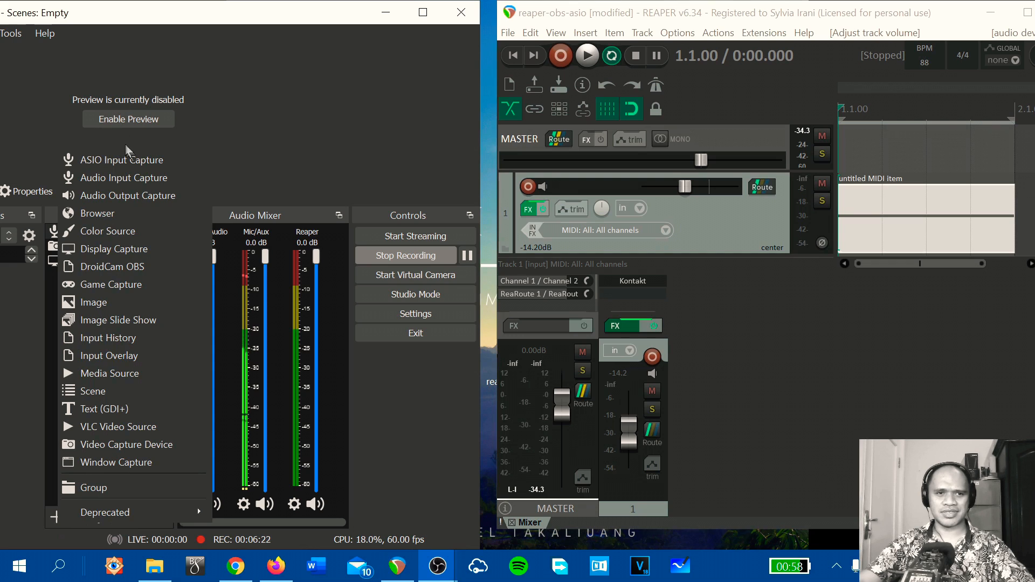
Step: Add mono 'Mic Reaper' on ReaRoute ASIO (x64), channel 1 from CLIENT 1; hide Desktop Audio
left_click(123, 159)
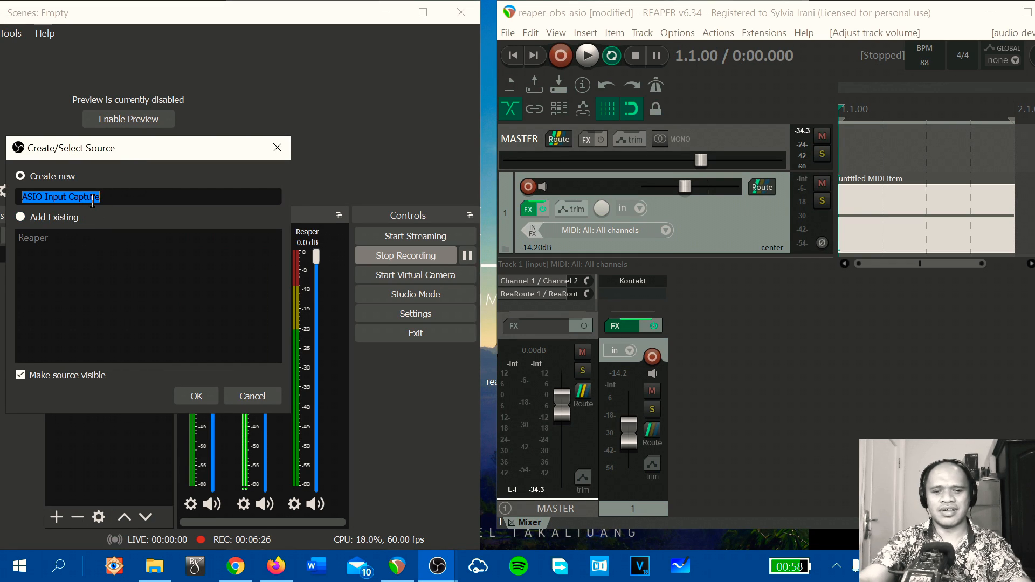
type("Mic Reaper")
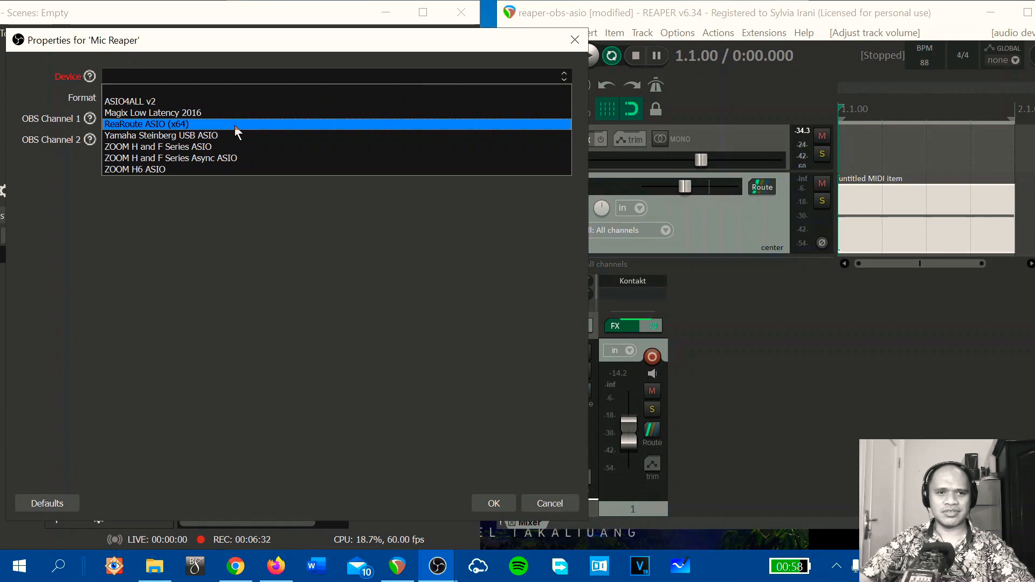
left_click(146, 124)
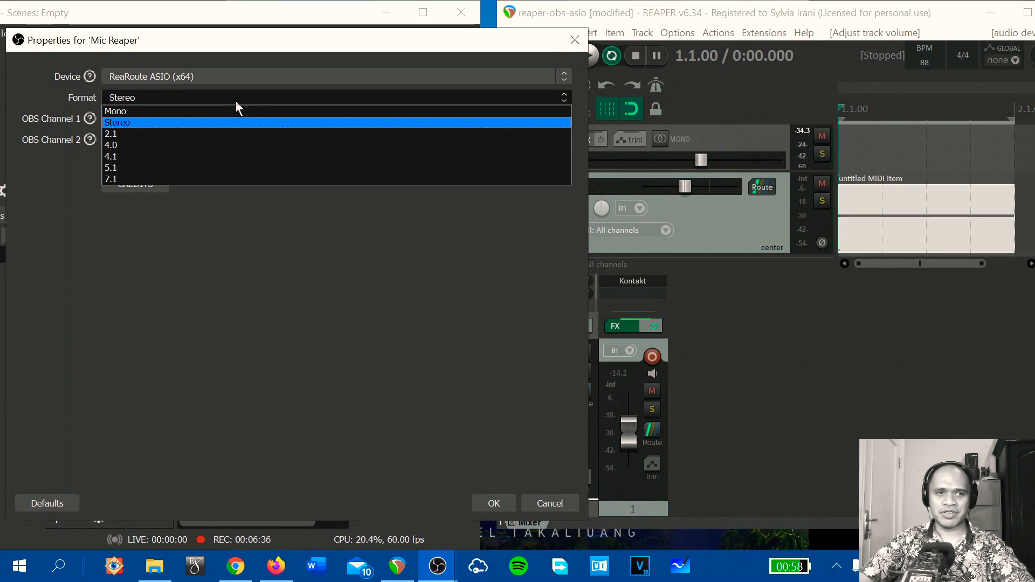
left_click(116, 110)
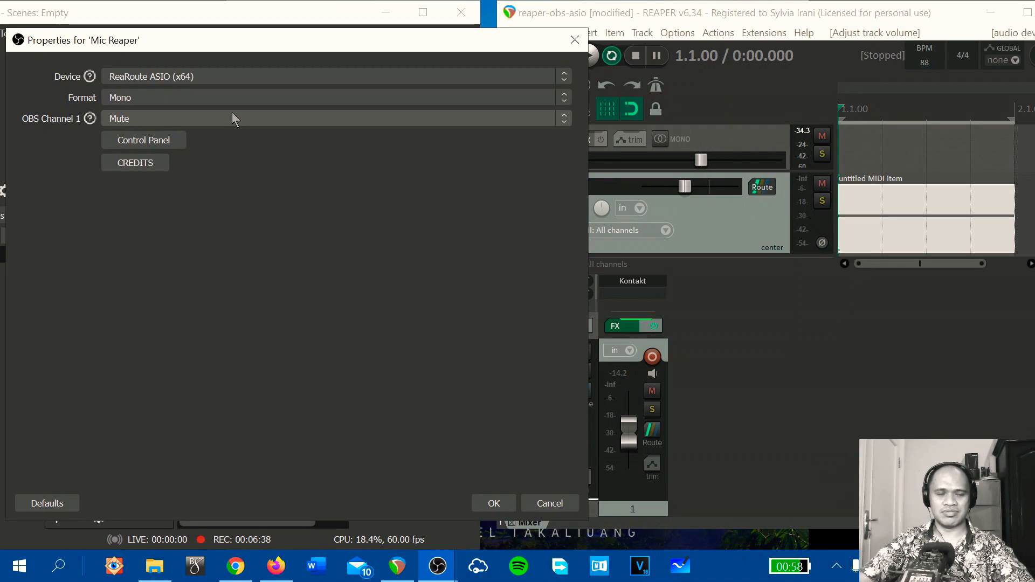
left_click(330, 118)
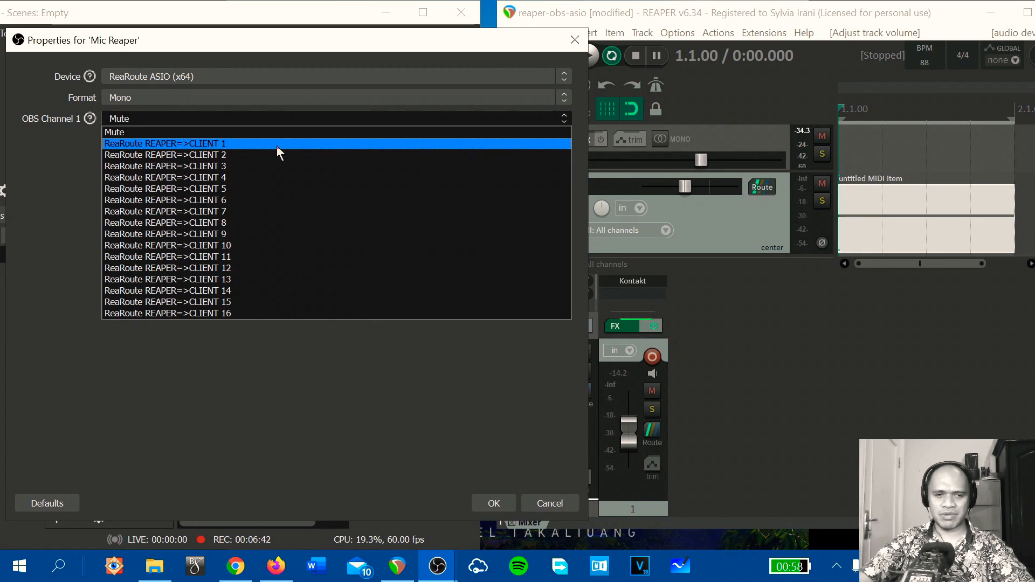
left_click(165, 165)
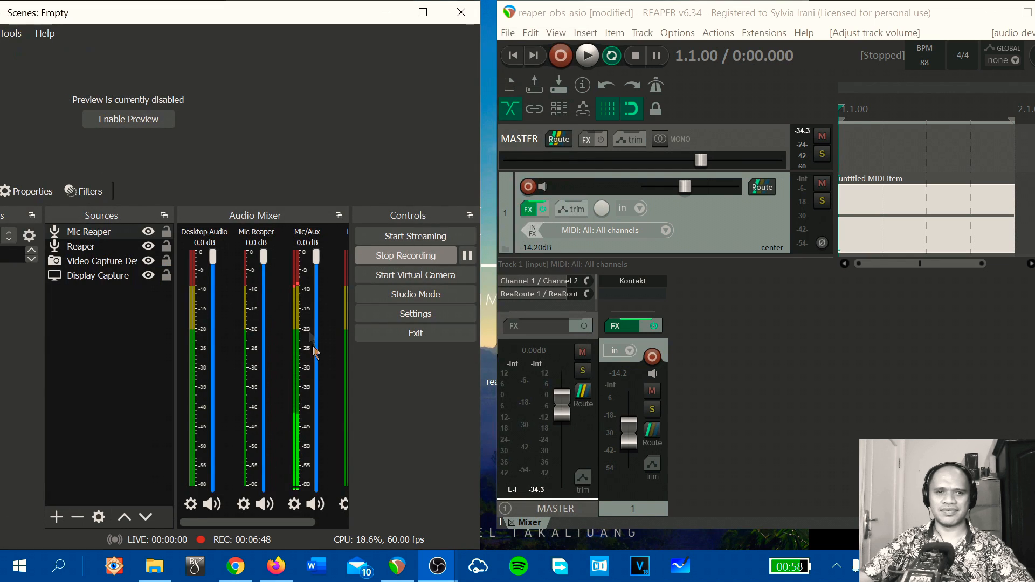
right_click(314, 346)
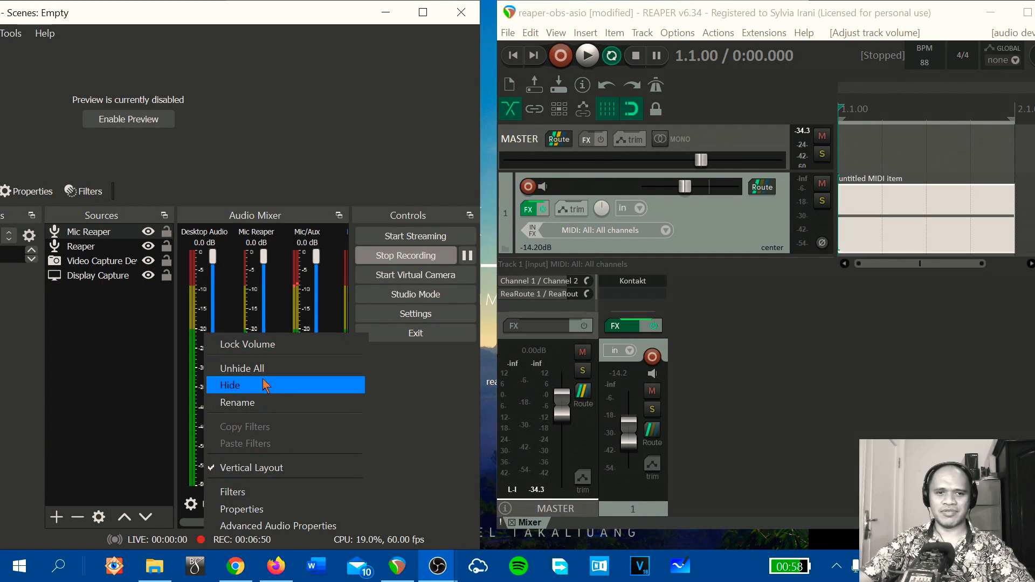
left_click(230, 385)
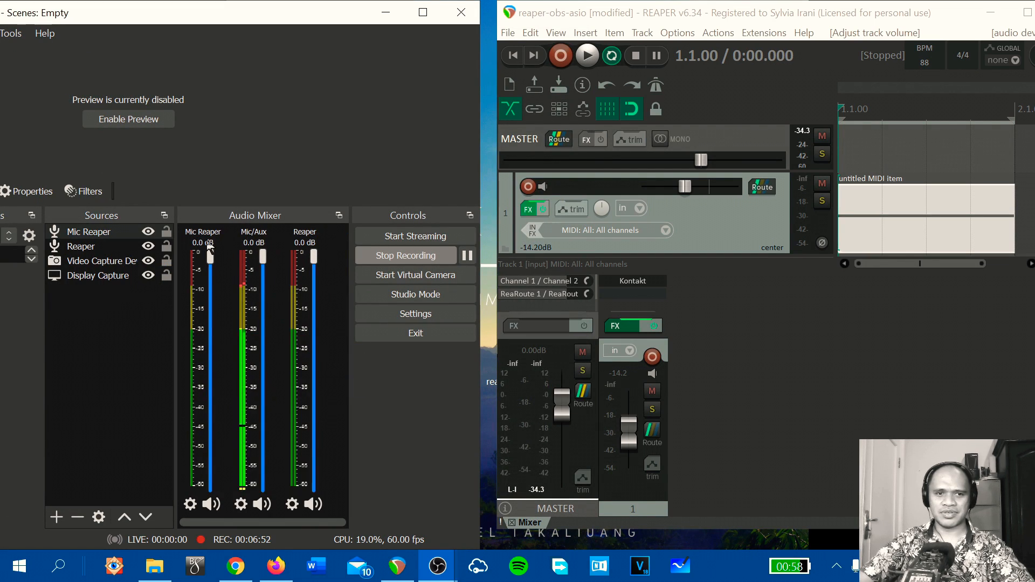
mouse_move(773, 265)
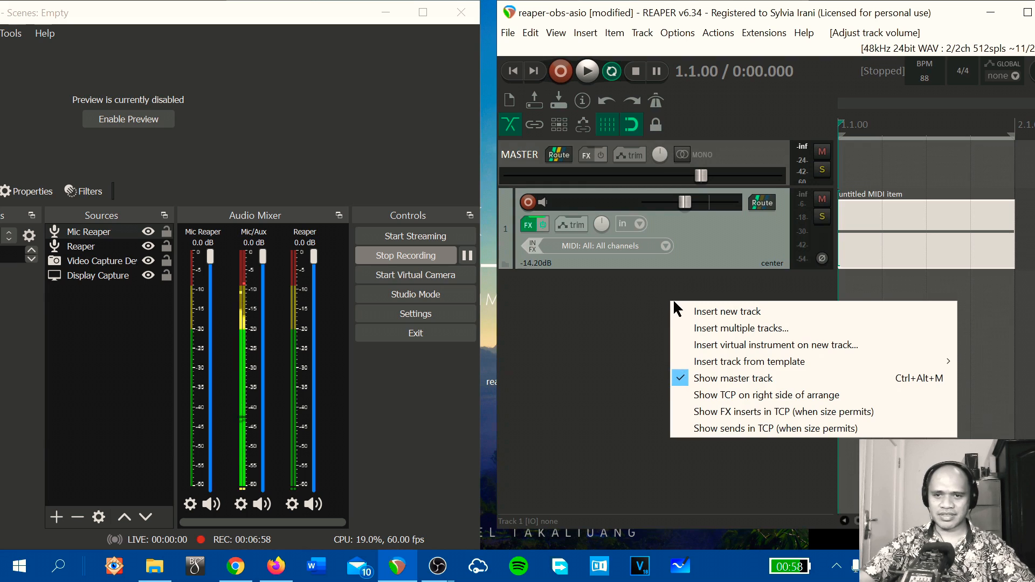
Step: Insert a second REAPER track and name it 'Mic'
left_click(726, 311)
type("M")
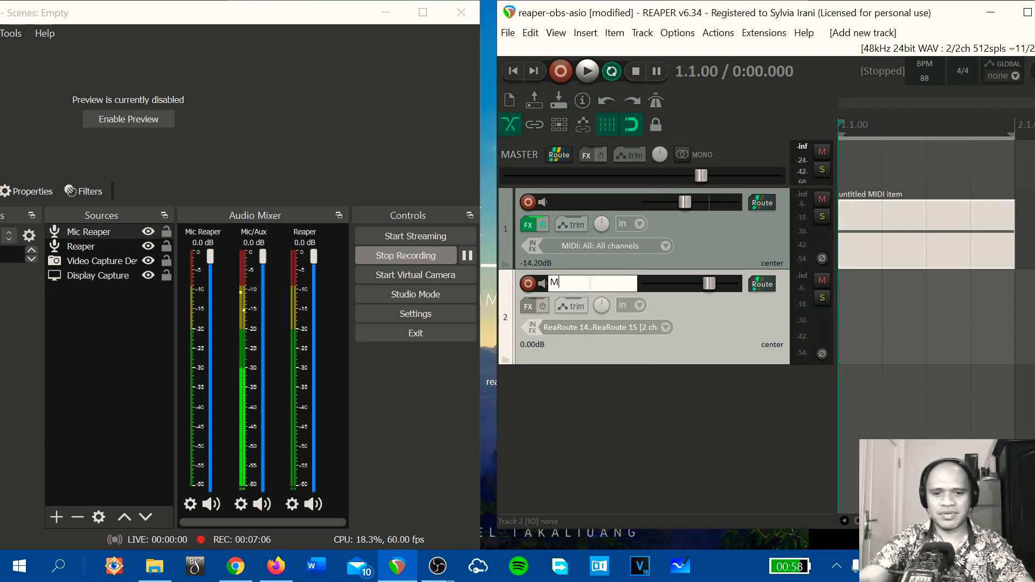
type("ic")
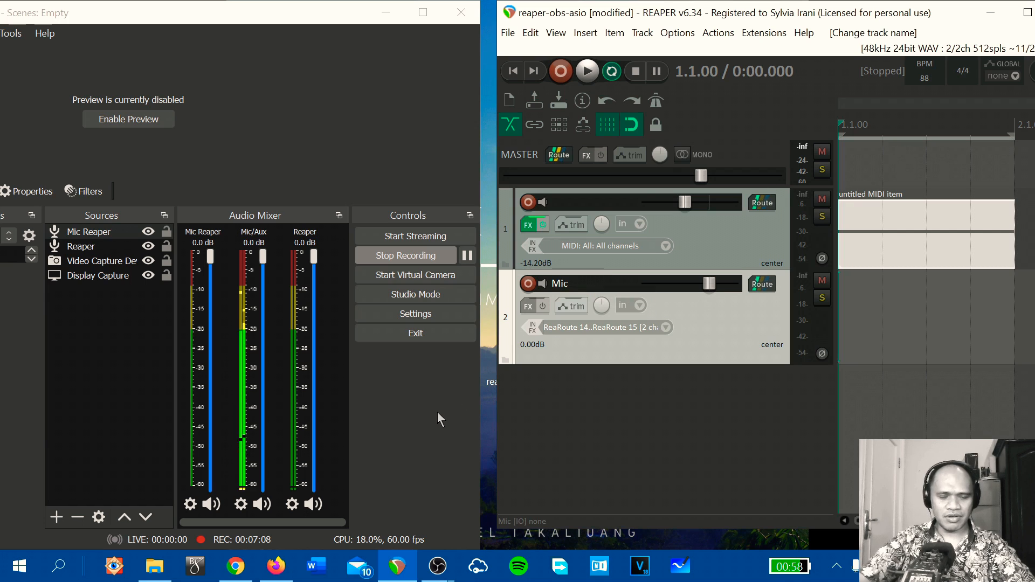